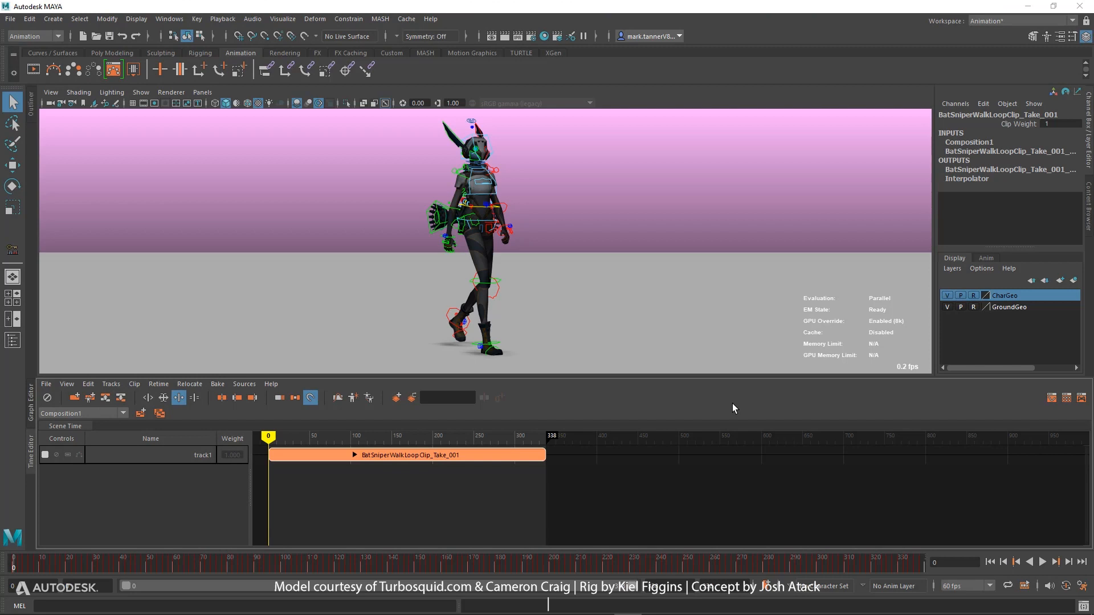
mouse_move(974, 468)
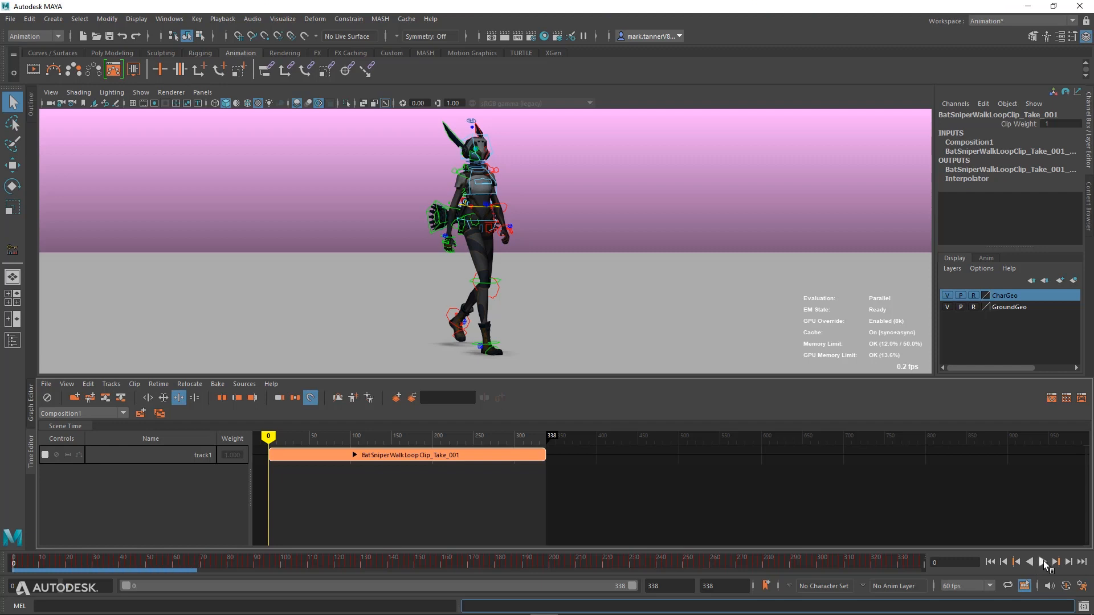
Play the looped walk clip with cached playback, reaching about 60 fps.
left_click(1045, 561)
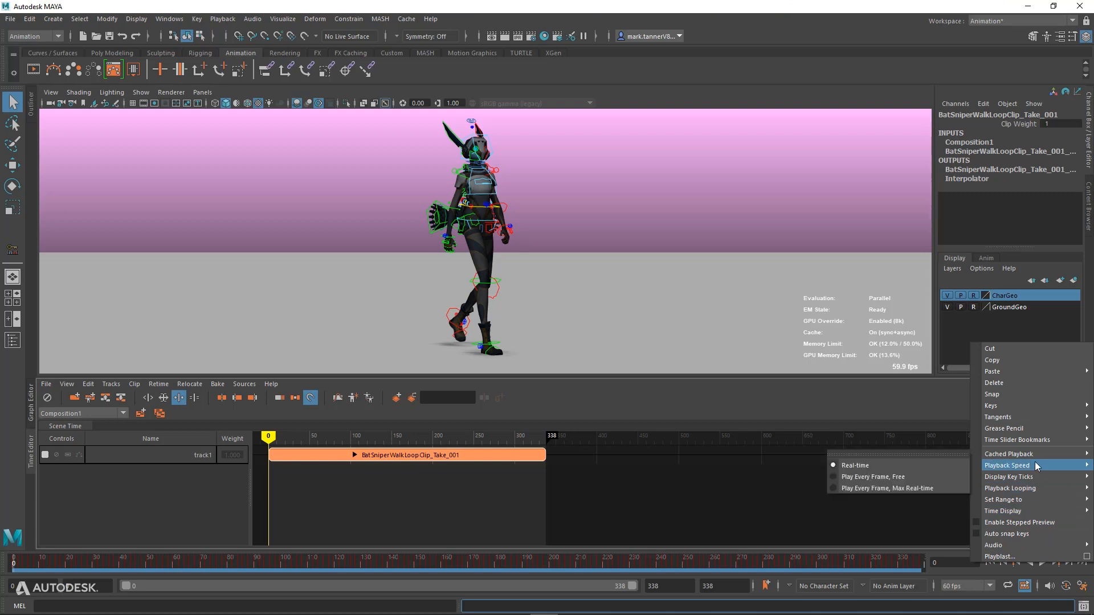
mouse_move(900, 465)
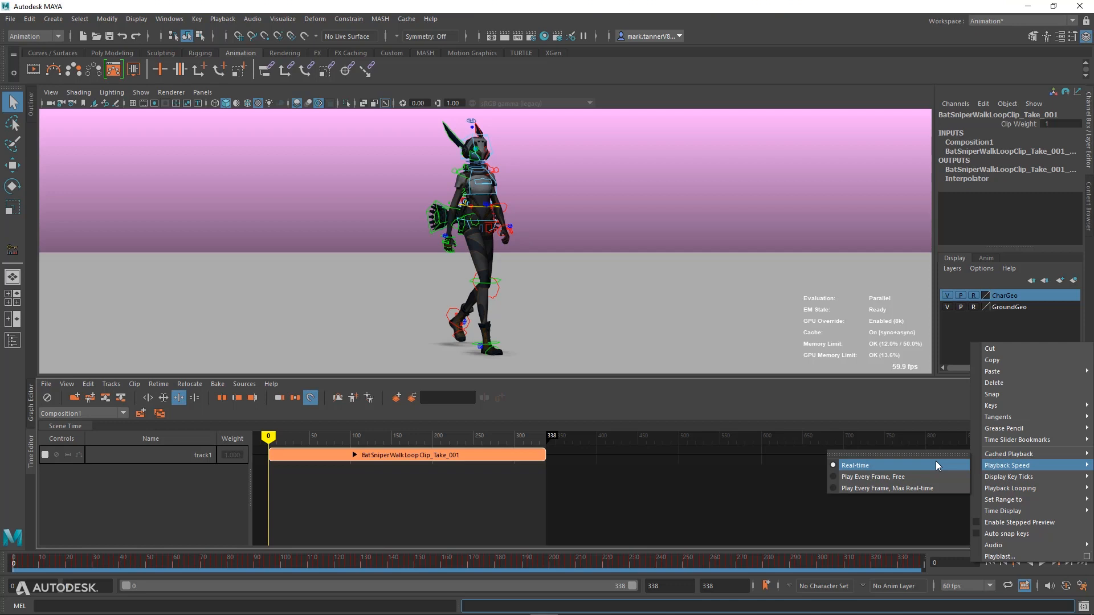
mouse_move(900, 476)
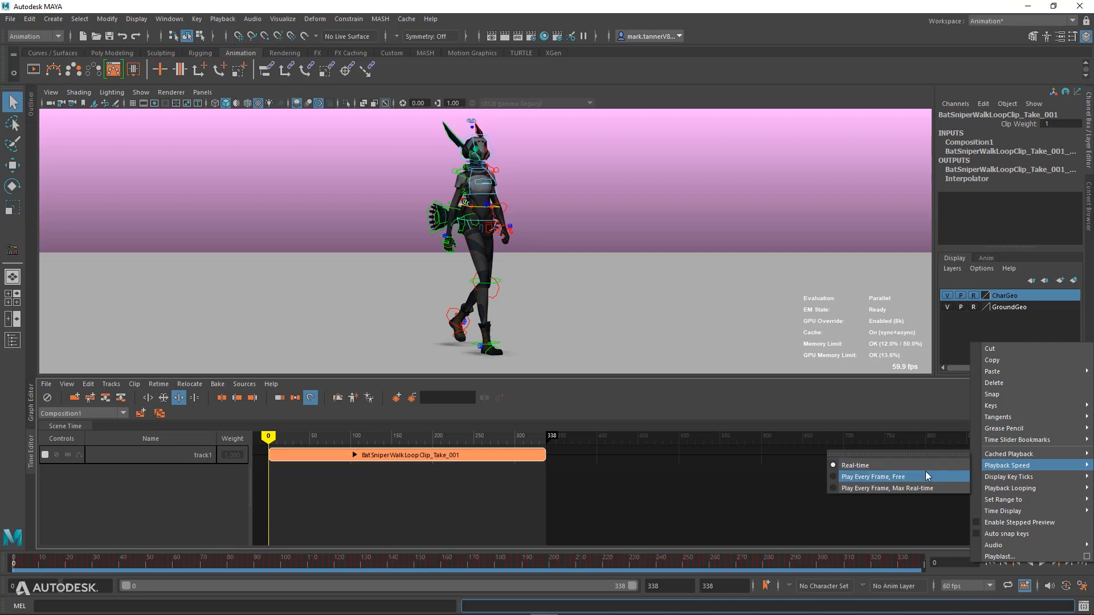
Set playback speed to Play Every Frame, Free, and play the walk animation again.
left_click(873, 477)
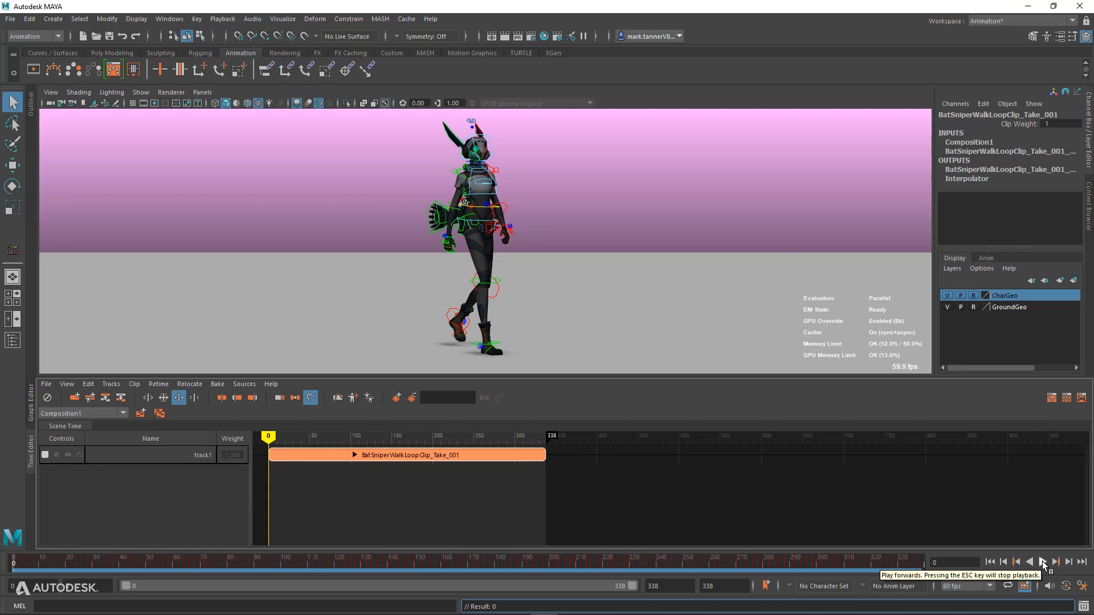
left_click(1040, 562)
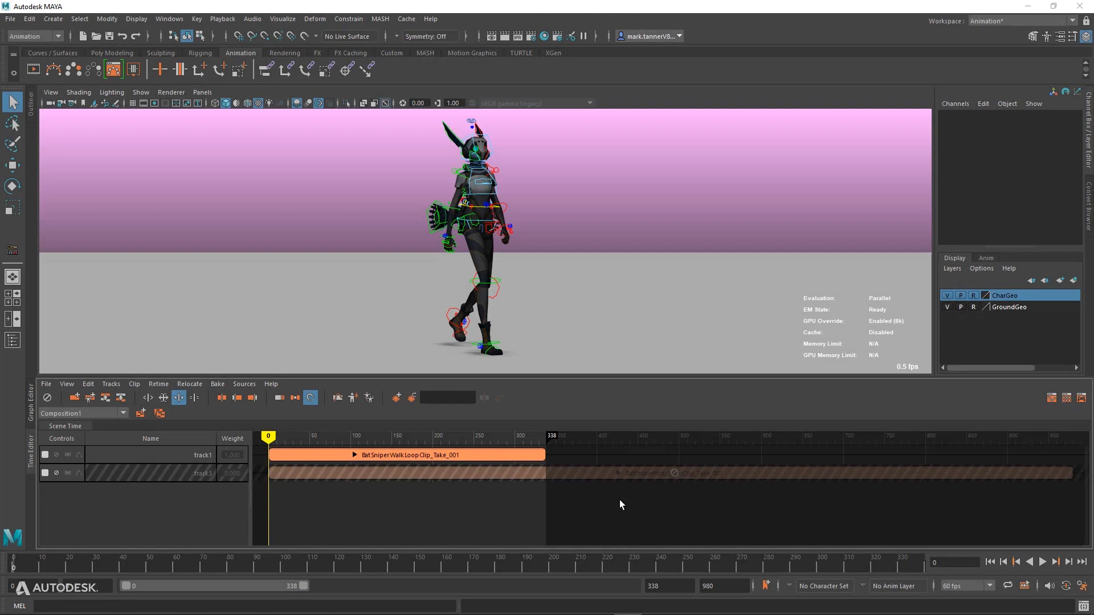
mouse_move(867, 536)
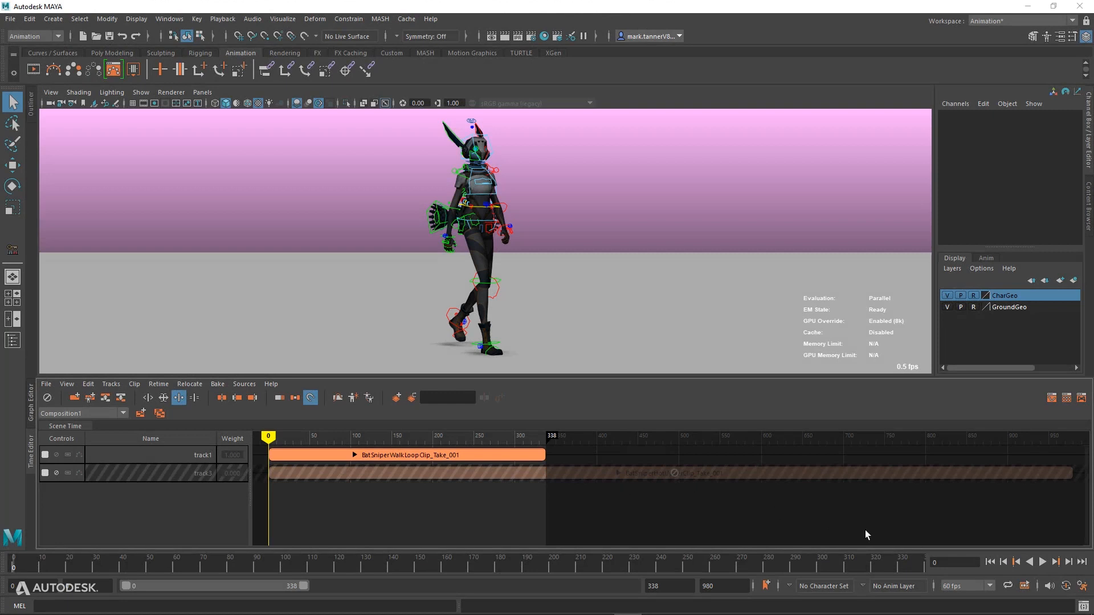
Play the composition with the BatSniperHotUpperClip_Take_001 clip on the second track over 980 frames.
left_click(1043, 561)
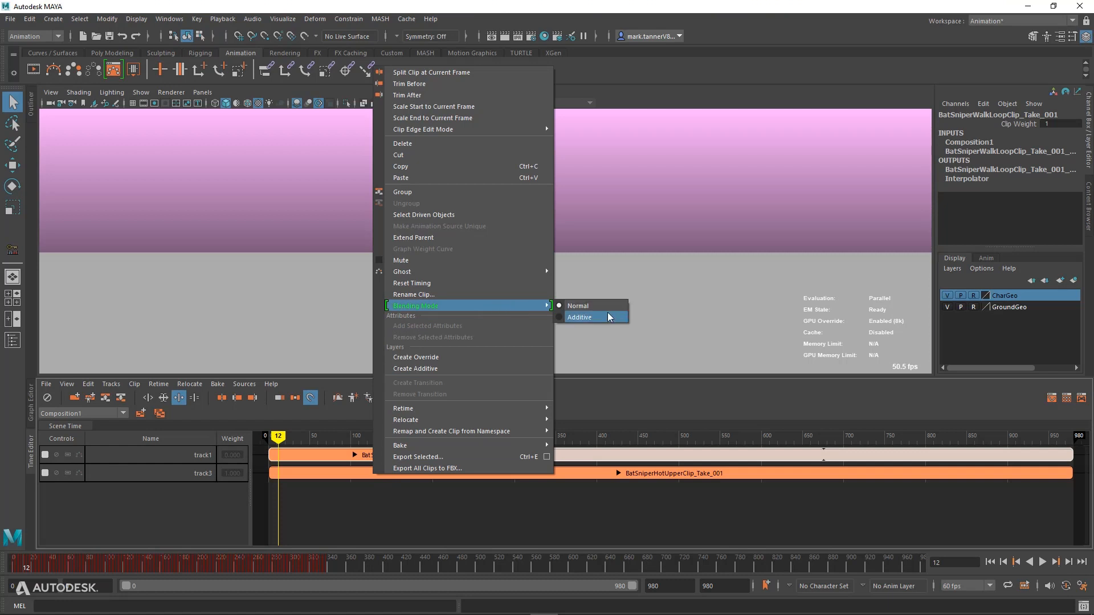
Set the upper-body clip's blending mode to Additive, play the layered animation, then stop.
left_click(579, 318)
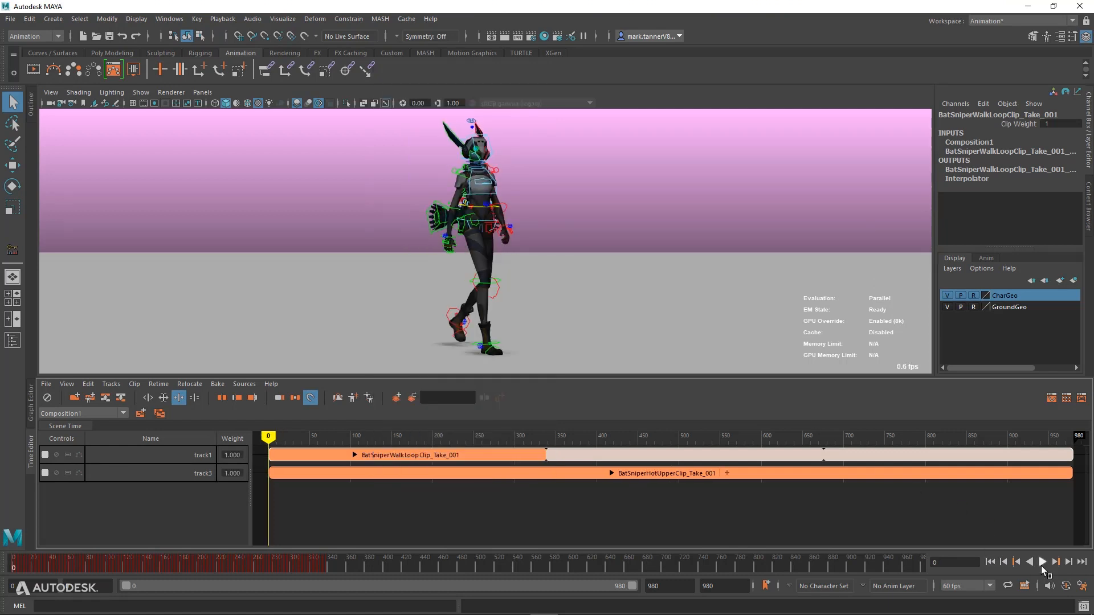
left_click(1042, 562)
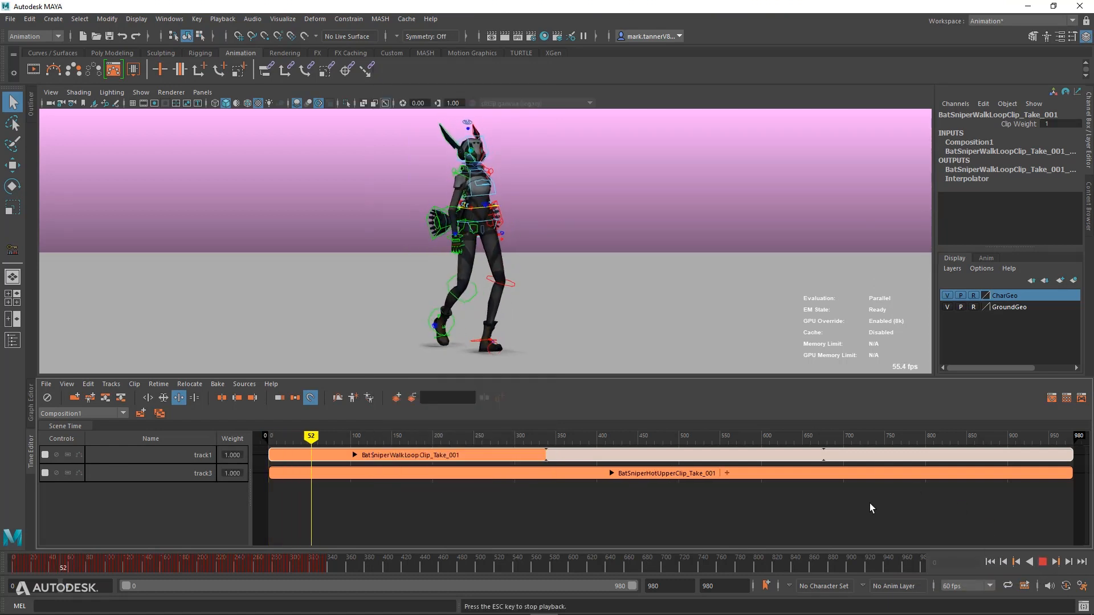
left_click(1042, 562)
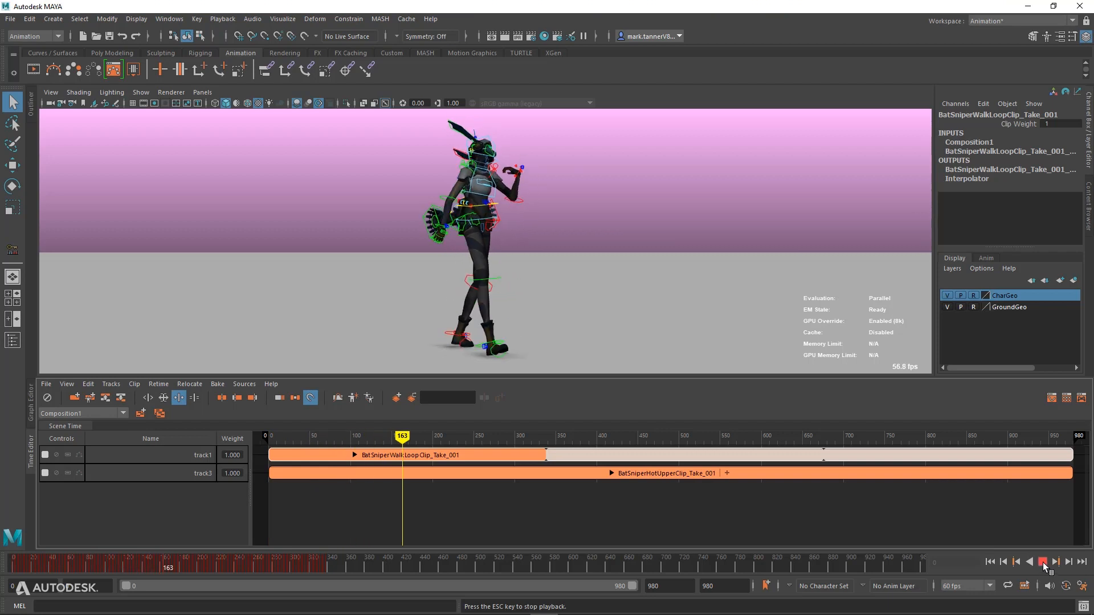